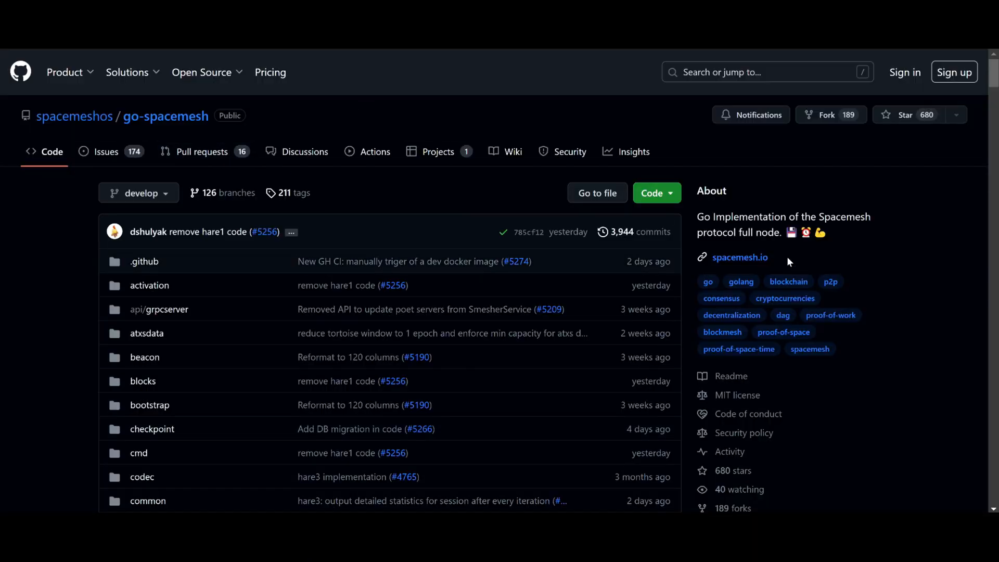
- Download the Windows.zip asset of the v1.2.6 go-spacemesh release from GitHub Releases
{"action": "scroll", "scroll_direction": "down", "scroll_amount": 3}
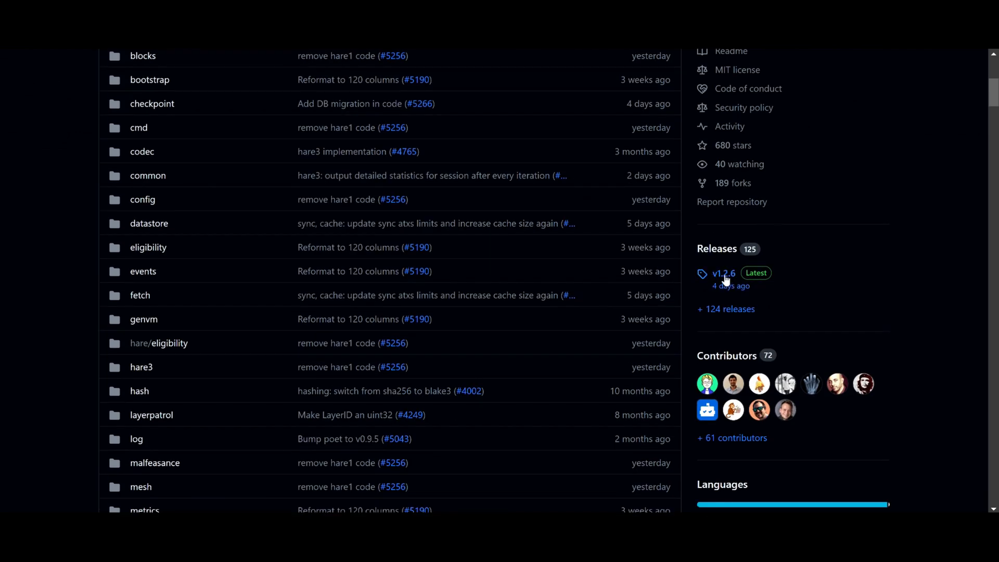
{"action": "left_click", "coordinate": [724, 274]}
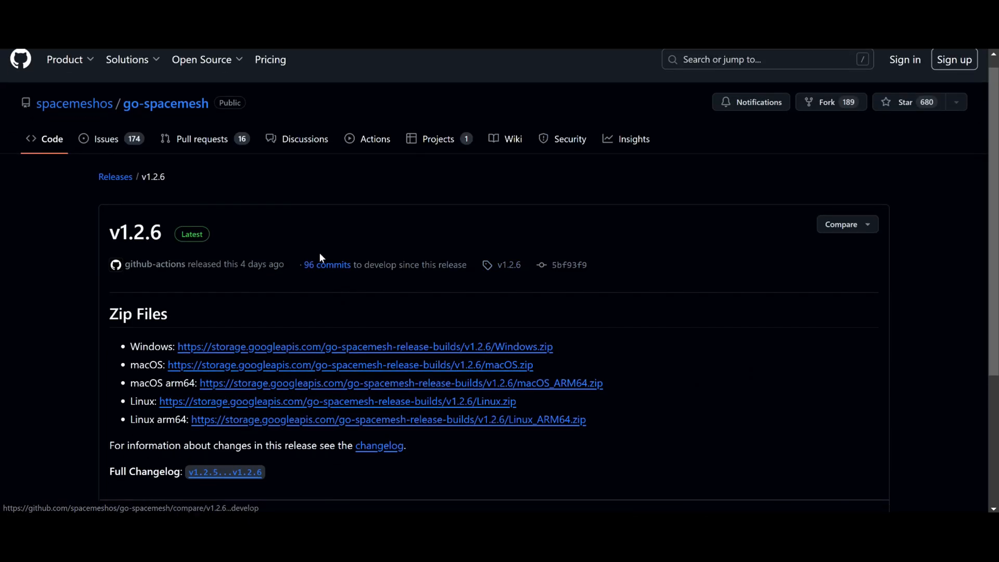
{"action": "scroll", "scroll_direction": "down", "scroll_amount": 3}
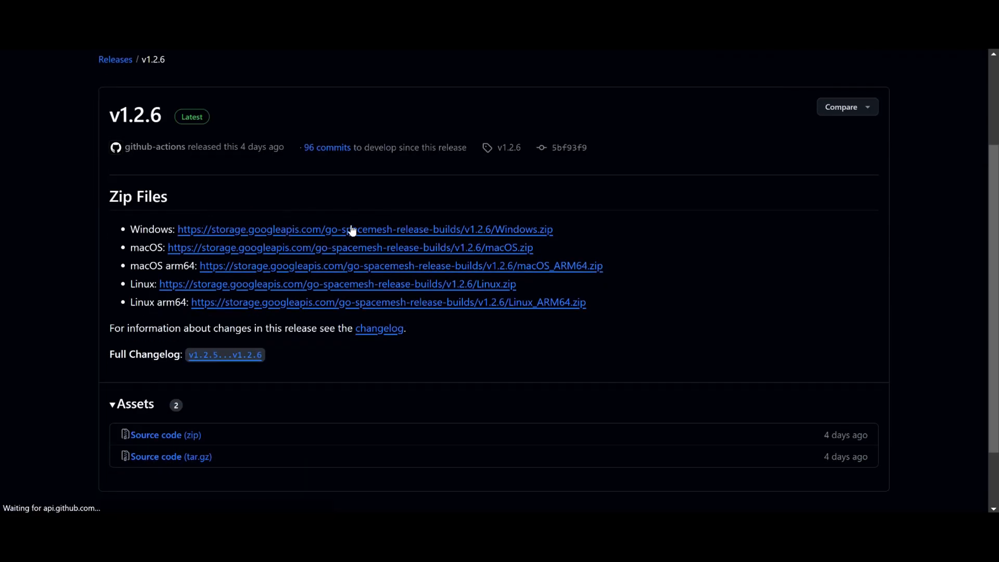
{"action": "left_click", "coordinate": [365, 229]}
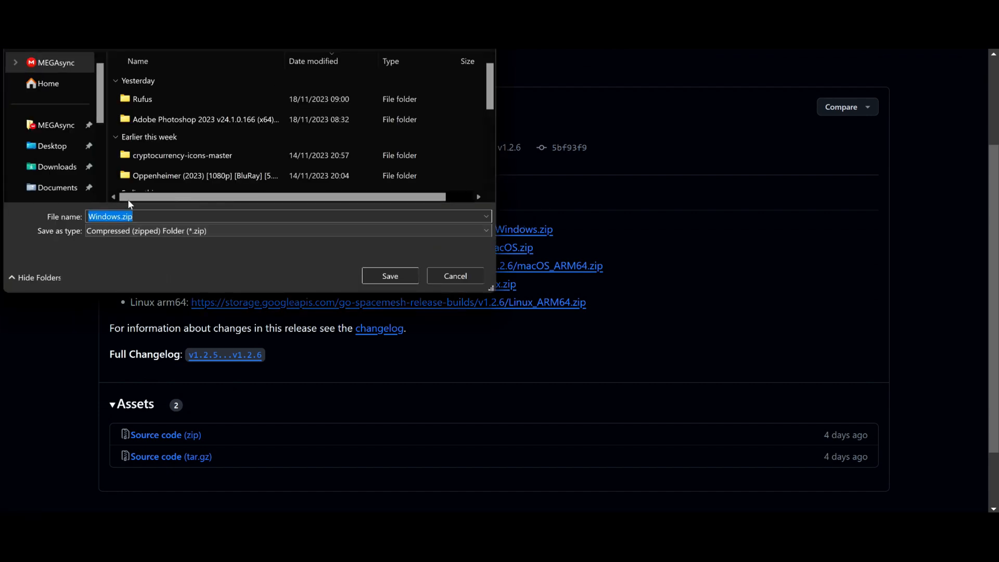
{"action": "left_click", "coordinate": [455, 276]}
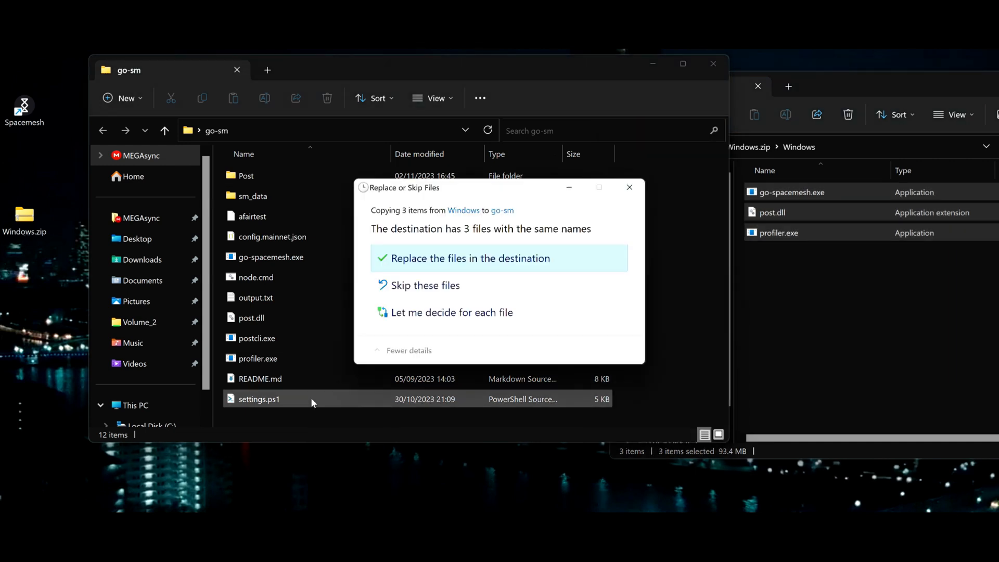
- Overwrite go-spacemesh.exe, post.dll and profiler.exe in go-sm with the new release files
{"action": "left_click", "coordinate": [469, 258]}
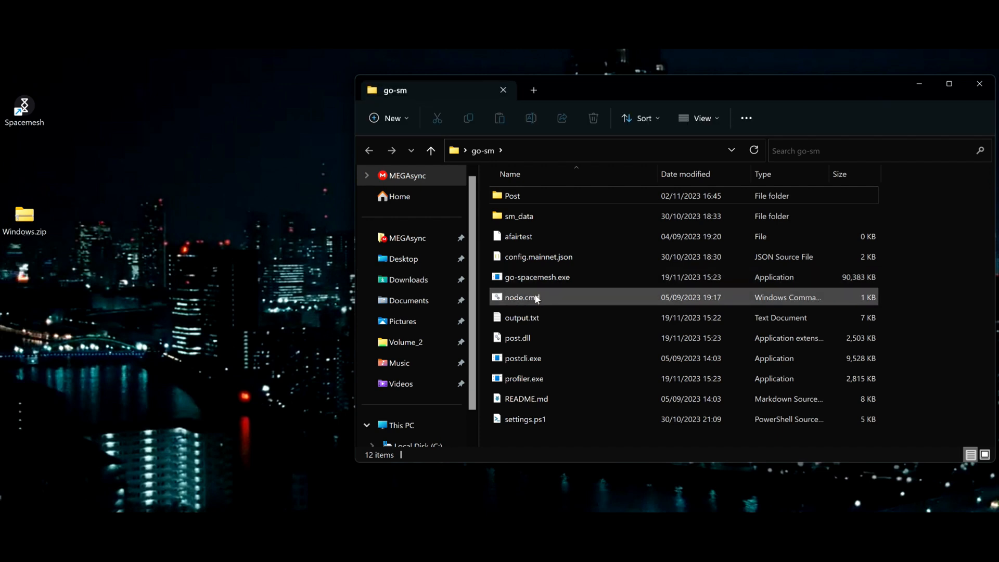
- Launch node.cmd from go-sm so the node starts as v1.2.6, and move its window aside
{"action": "double_click", "coordinate": [520, 297]}
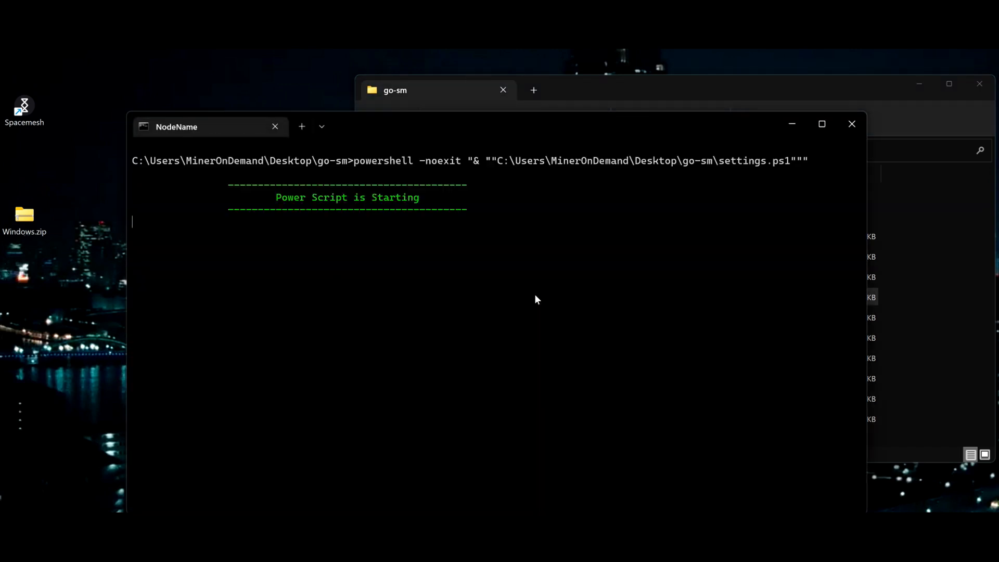
{"action": "mouse_move", "coordinate": [508, 297]}
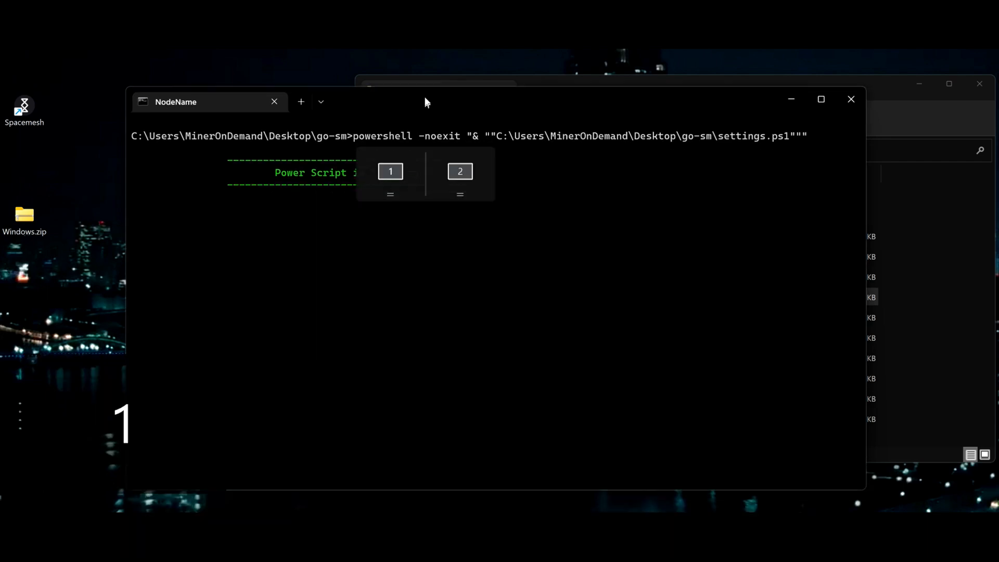
{"action": "left_click", "coordinate": [390, 172]}
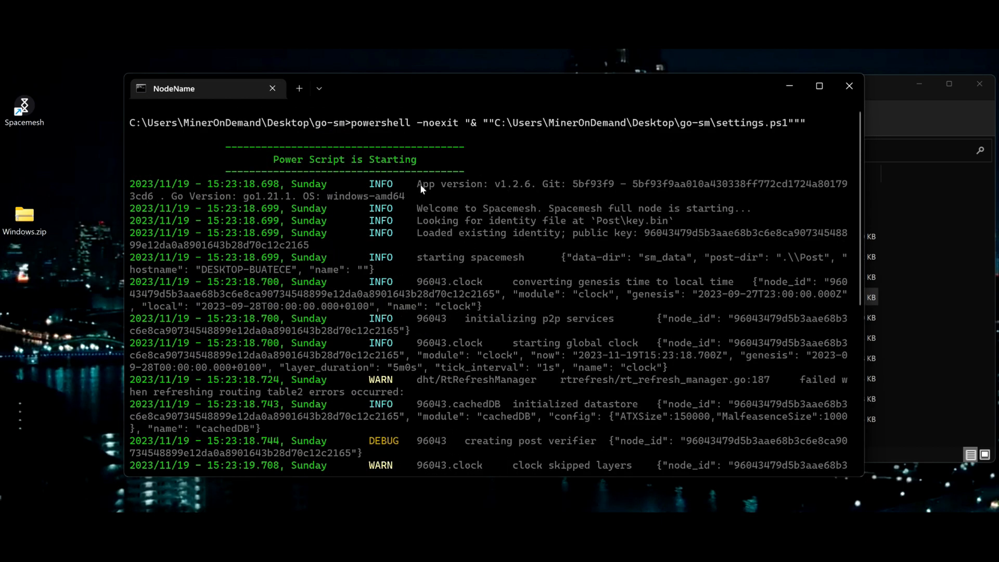
{"action": "left_click_drag", "start_coordinate": [418, 183], "coordinate": [553, 190]}
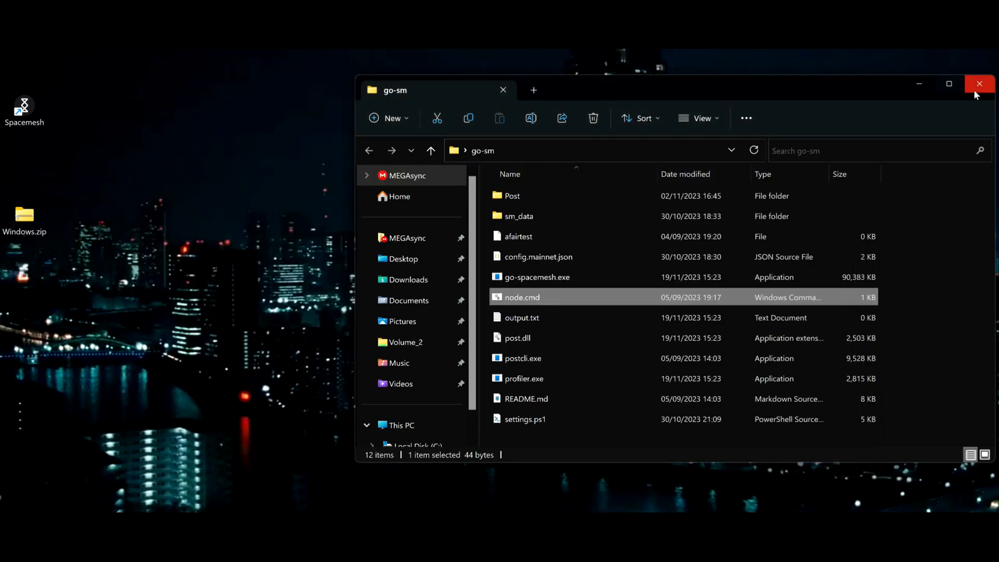
- Close the go-sm folder window and shut down the Node 5 and Node 6 console windows
{"action": "left_click", "coordinate": [980, 83]}
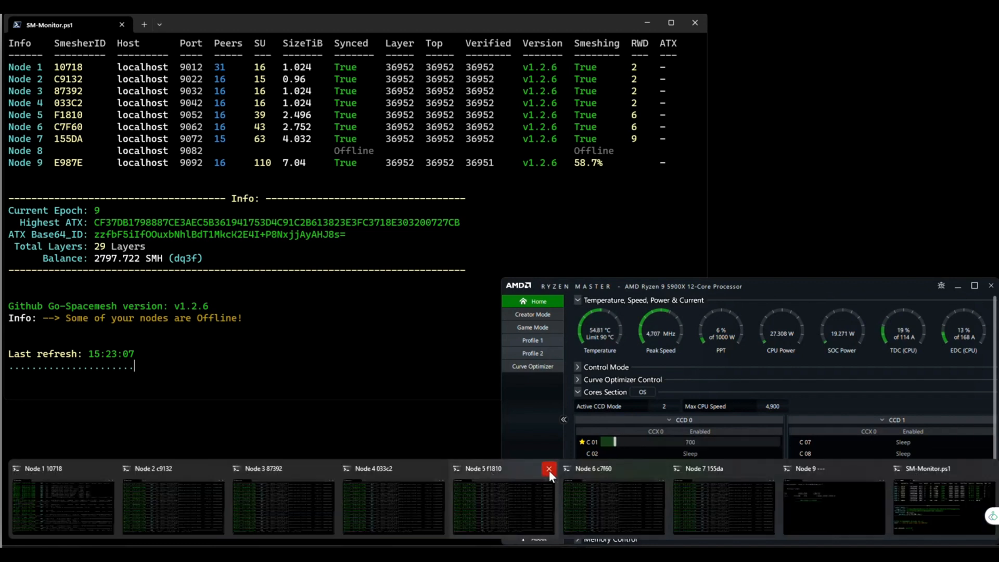
{"action": "left_click", "coordinate": [549, 469]}
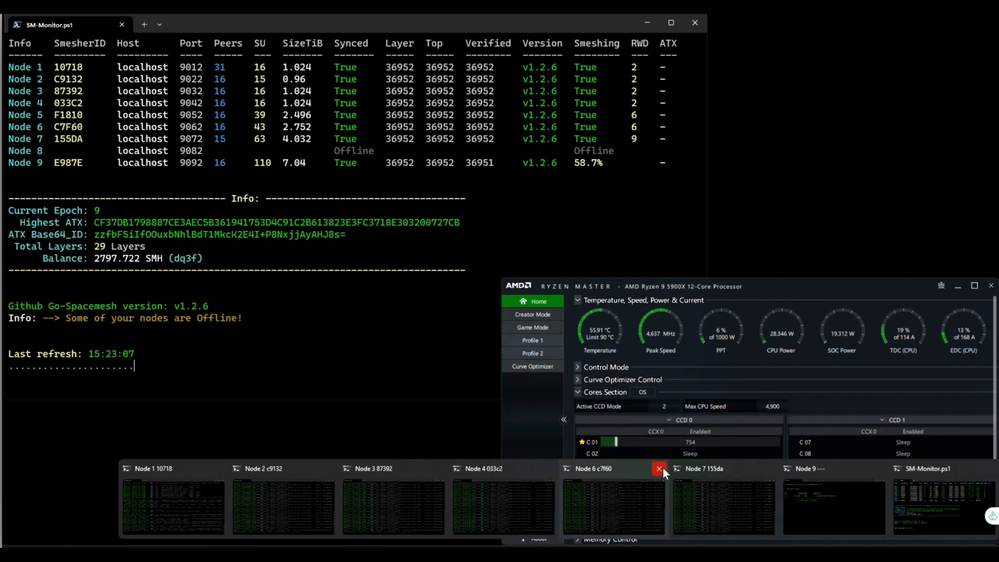
{"action": "left_click", "coordinate": [660, 468]}
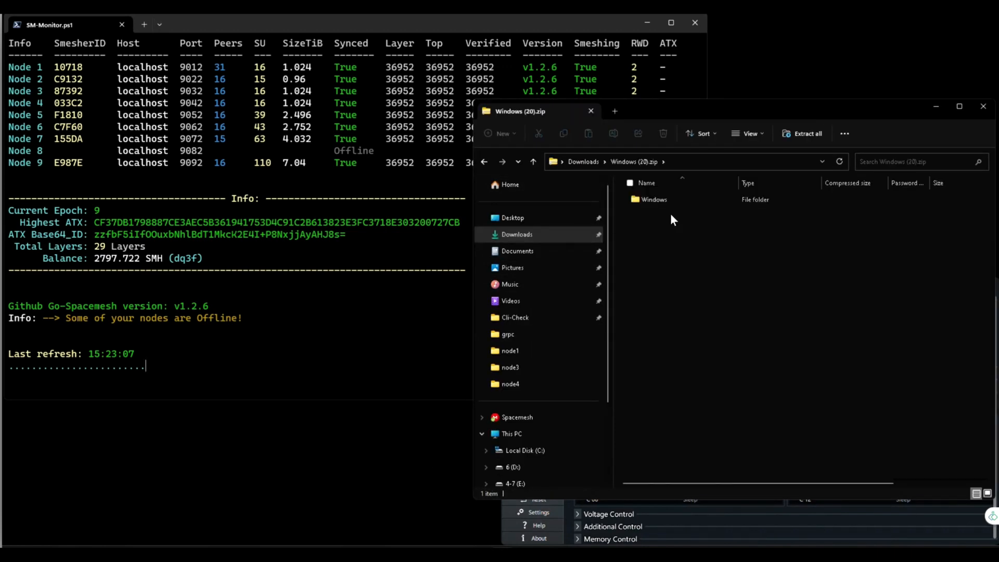
- Copy the three new release files from the zip's Windows folder into node5, replacing the old ones
{"action": "double_click", "coordinate": [653, 200]}
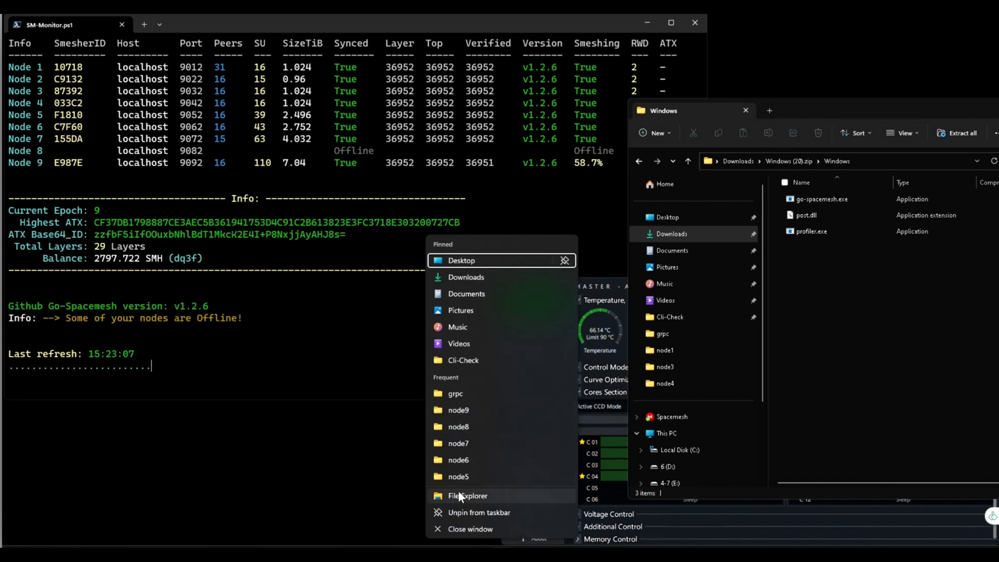
{"action": "left_click", "coordinate": [467, 496]}
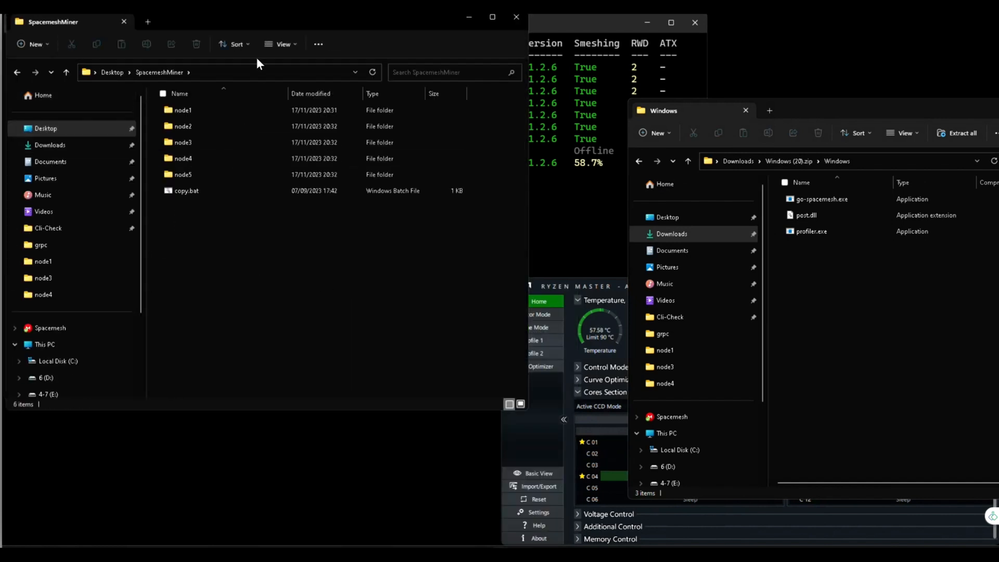
{"action": "left_click", "coordinate": [184, 174]}
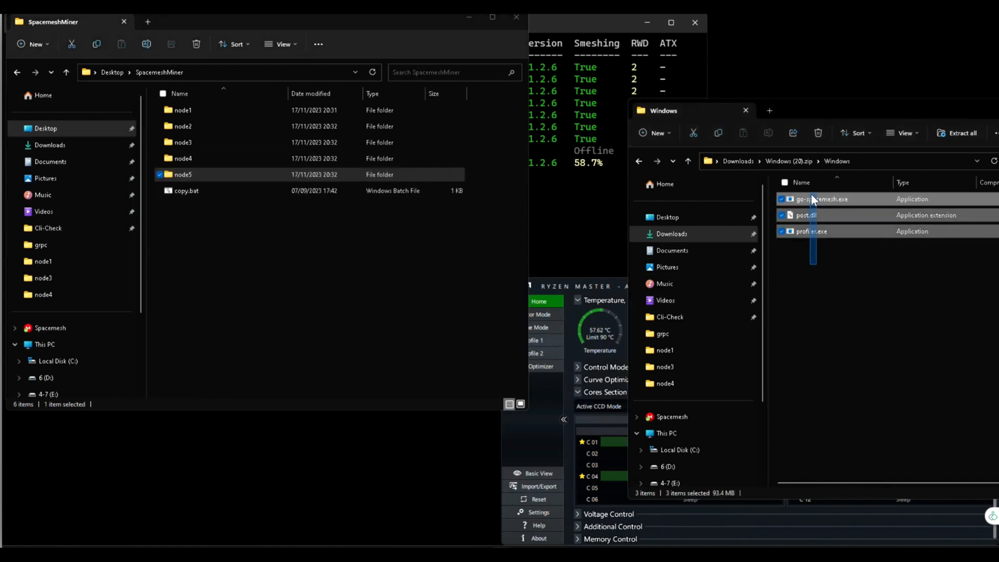
{"action": "left_click_drag", "start_coordinate": [816, 214], "coordinate": [303, 194]}
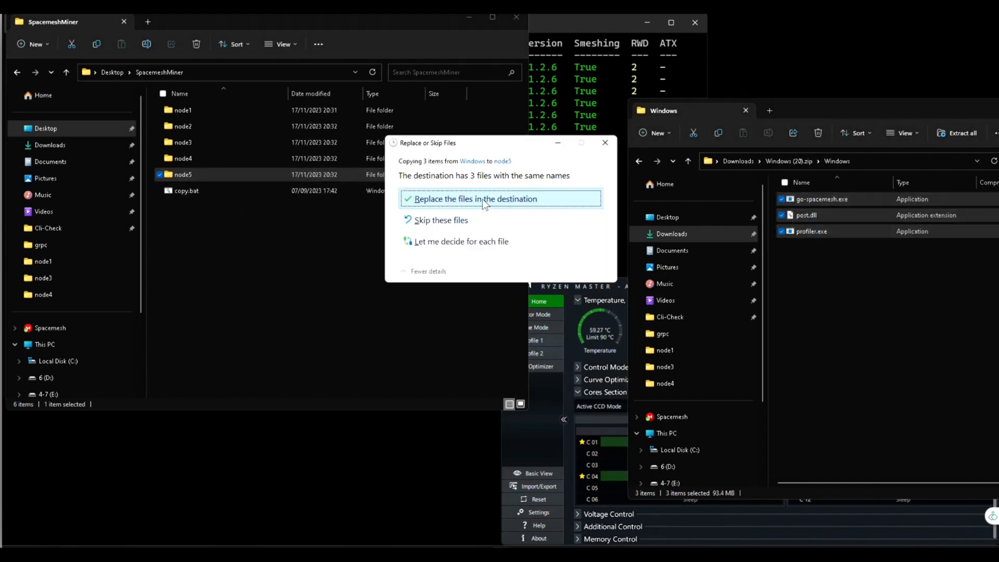
{"action": "left_click", "coordinate": [475, 198]}
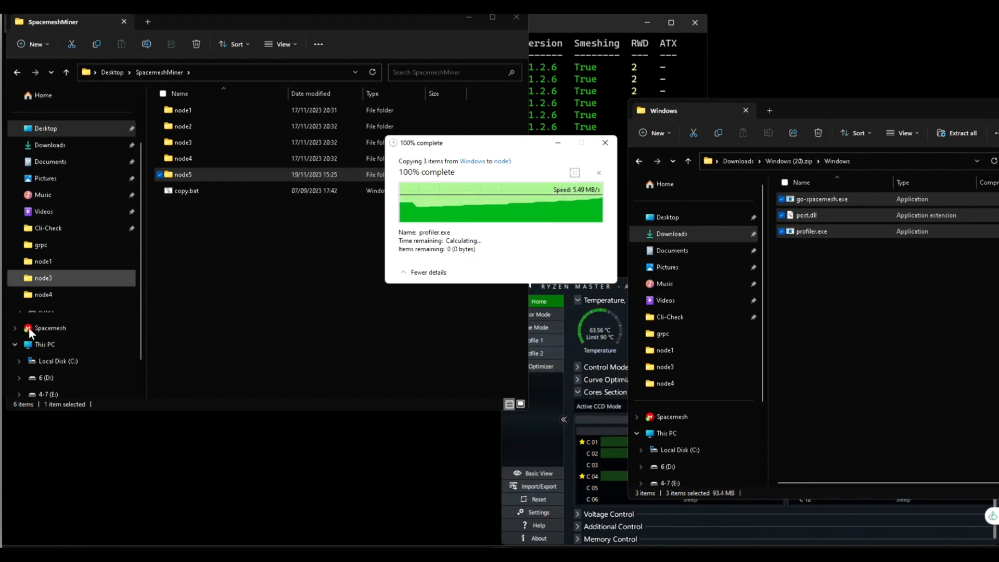
- Replace node6's three files on the SSD Miner (G:) drive with the new versions
{"action": "left_click", "coordinate": [58, 311]}
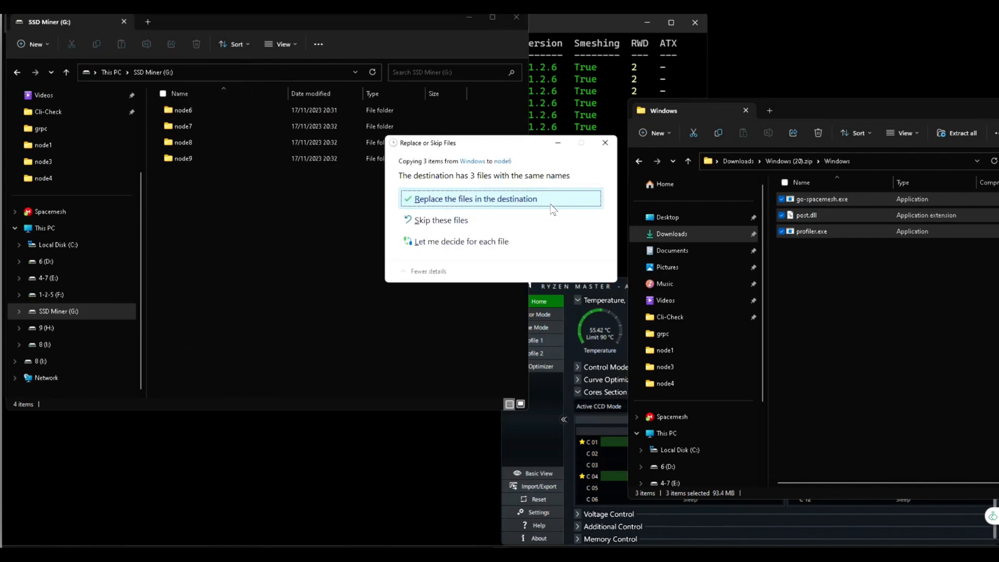
{"action": "left_click", "coordinate": [474, 197]}
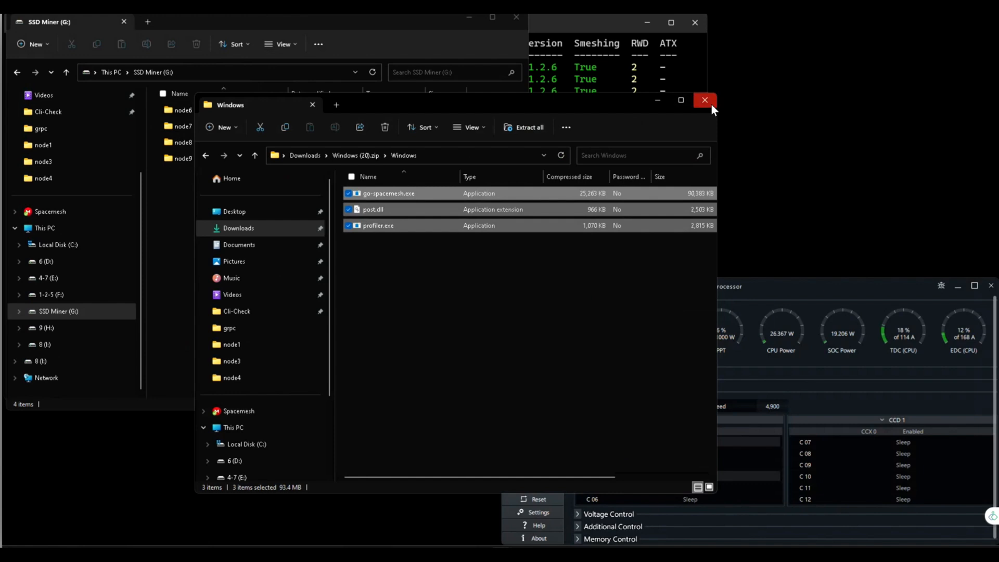
- Close the archive window and open the Startup folder via Run with shell:startup
{"action": "left_click", "coordinate": [704, 100]}
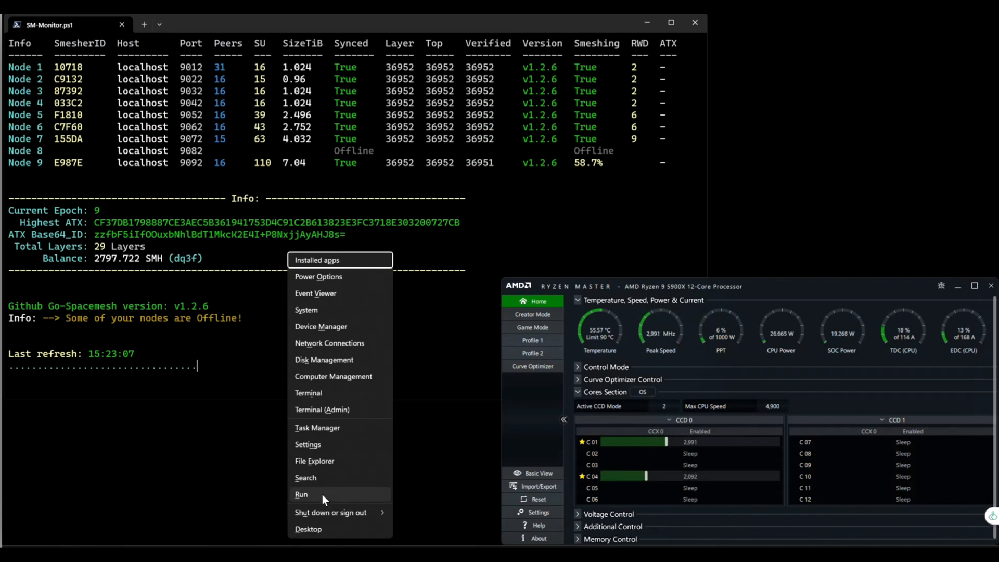
{"action": "left_click", "coordinate": [301, 494]}
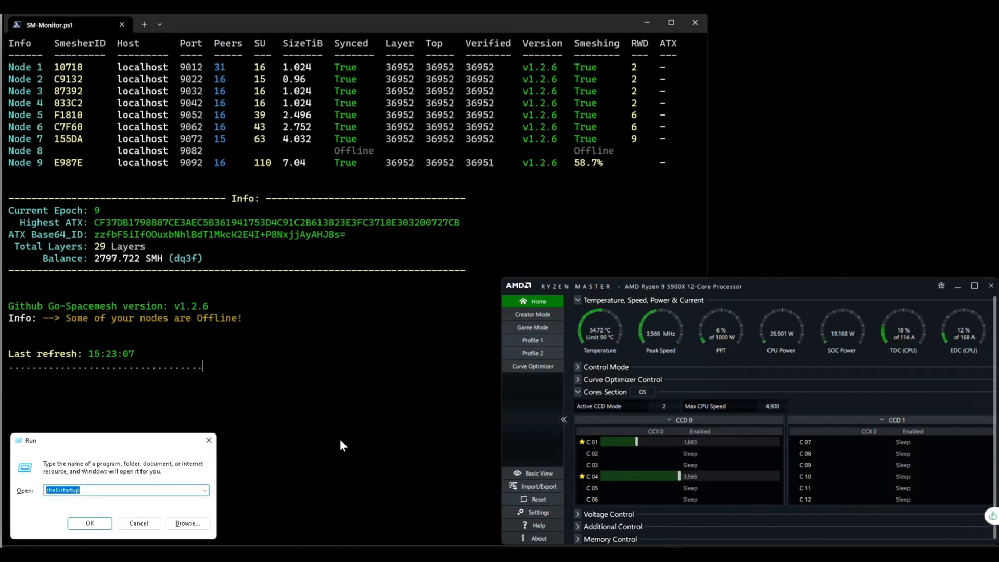
{"action": "left_click", "coordinate": [89, 522]}
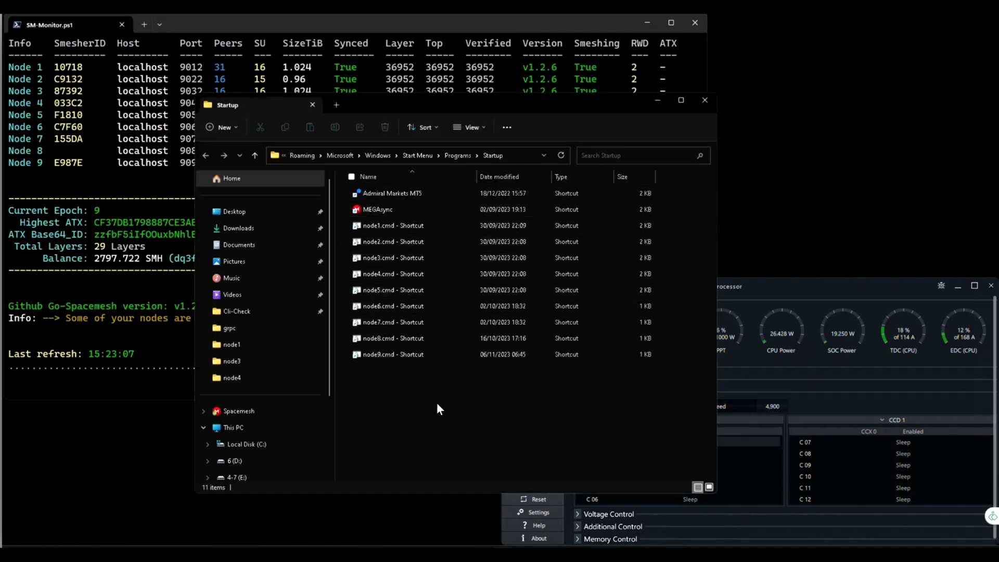
- Relaunch nodes 5 and 6 from their node5.cmd and node6.cmd startup shortcuts
{"action": "double_click", "coordinate": [393, 291]}
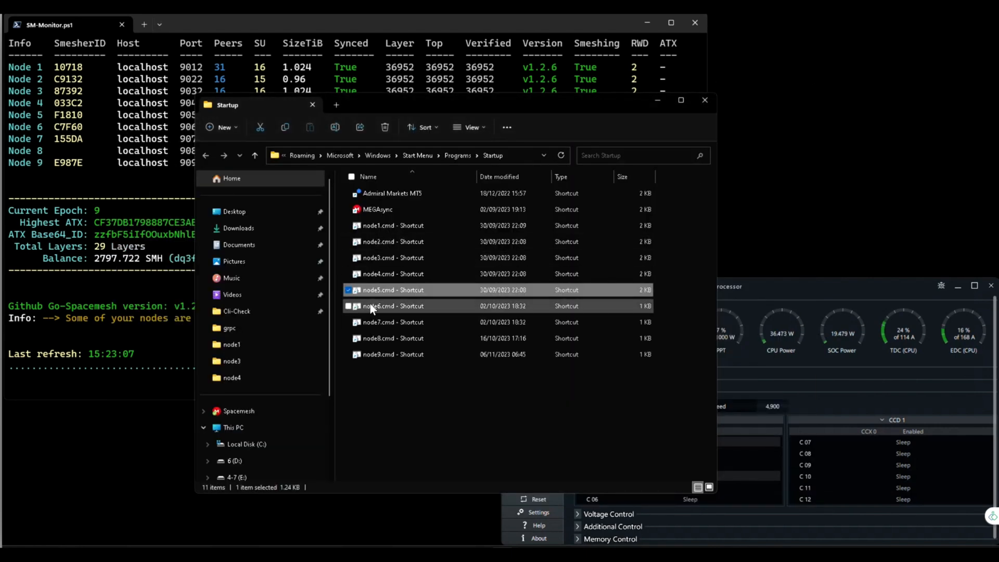
{"action": "double_click", "coordinate": [394, 306]}
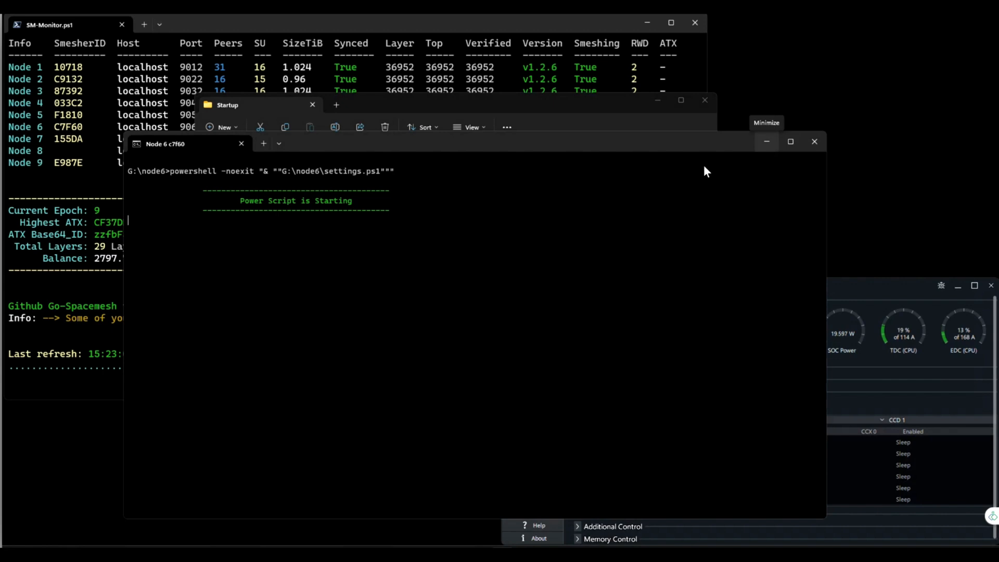
{"action": "mouse_move", "coordinate": [532, 219]}
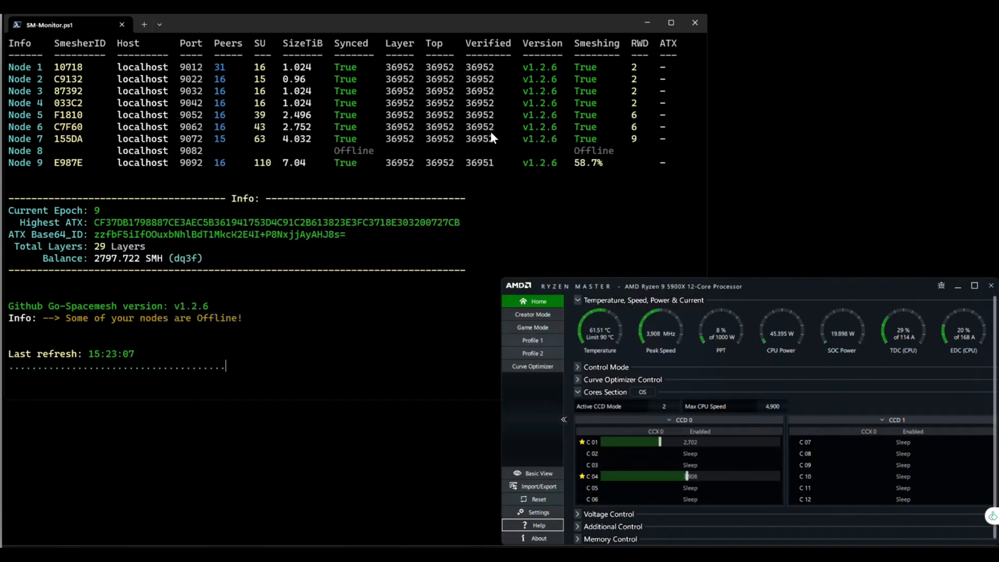
{"action": "mouse_move", "coordinate": [188, 417]}
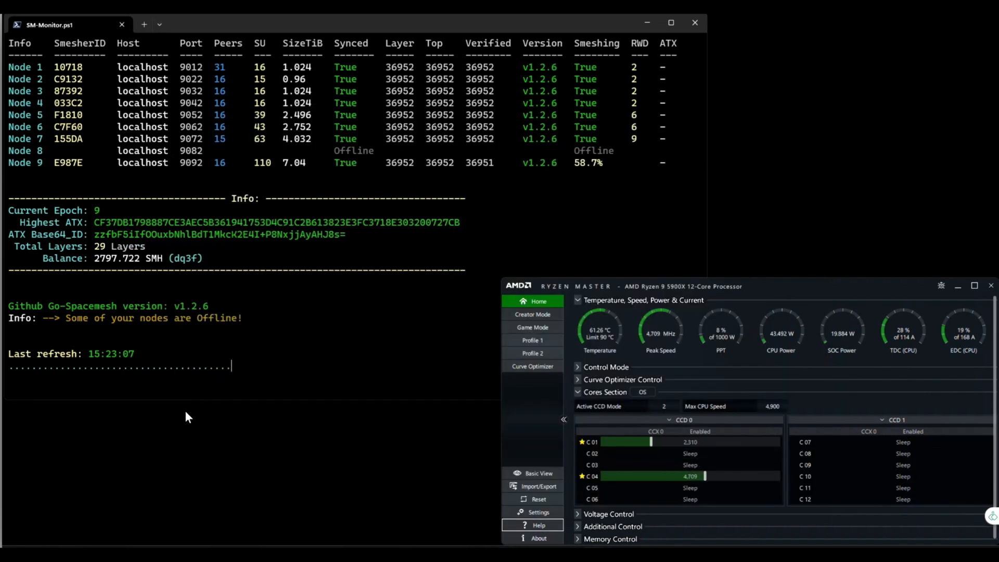
{"action": "mouse_move", "coordinate": [444, 195]}
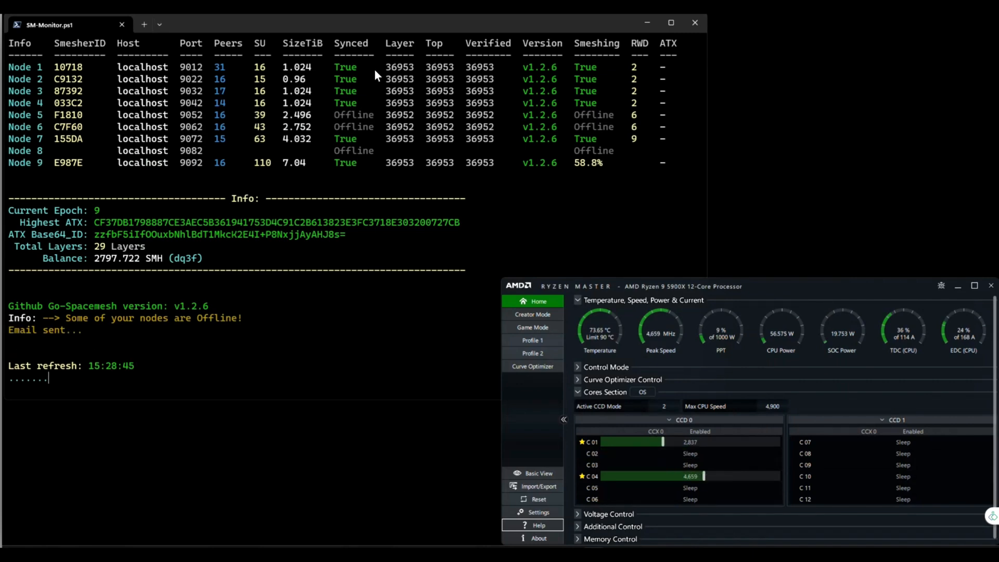
{"action": "mouse_move", "coordinate": [632, 251]}
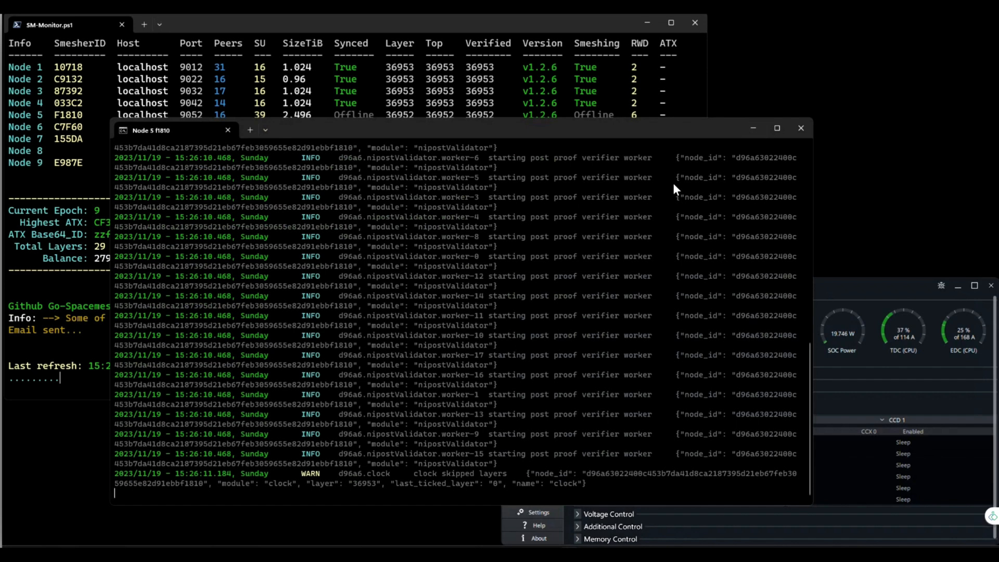
{"action": "mouse_move", "coordinate": [755, 128]}
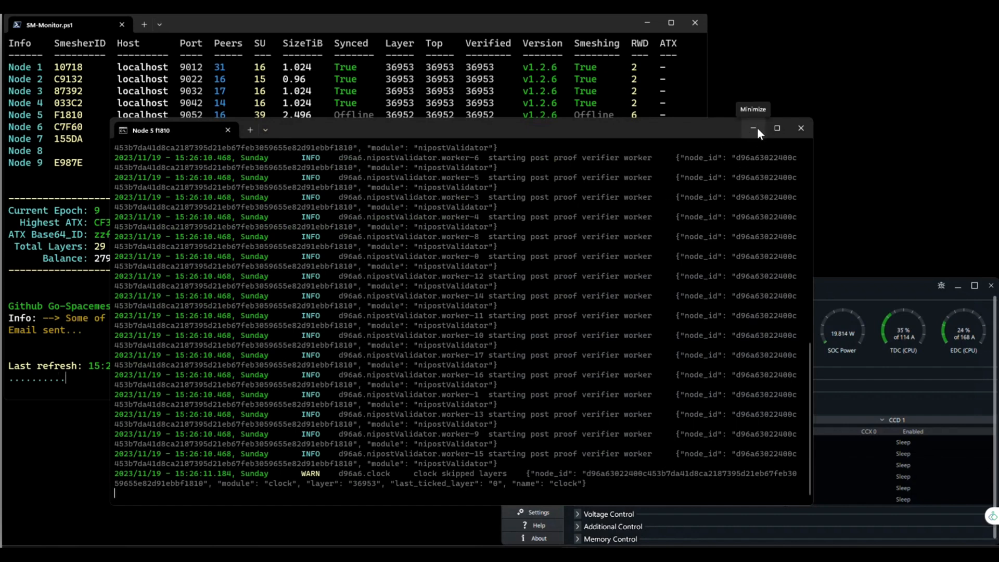
- Minimize node 5's log window so the SM-Monitor dashboard shows again
{"action": "left_click", "coordinate": [754, 128]}
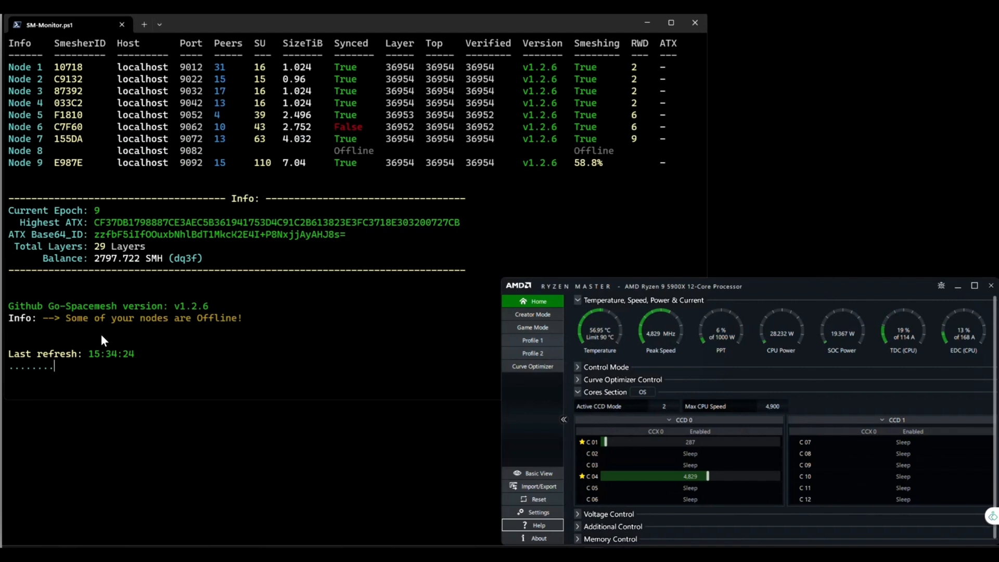
{"action": "mouse_move", "coordinate": [488, 376]}
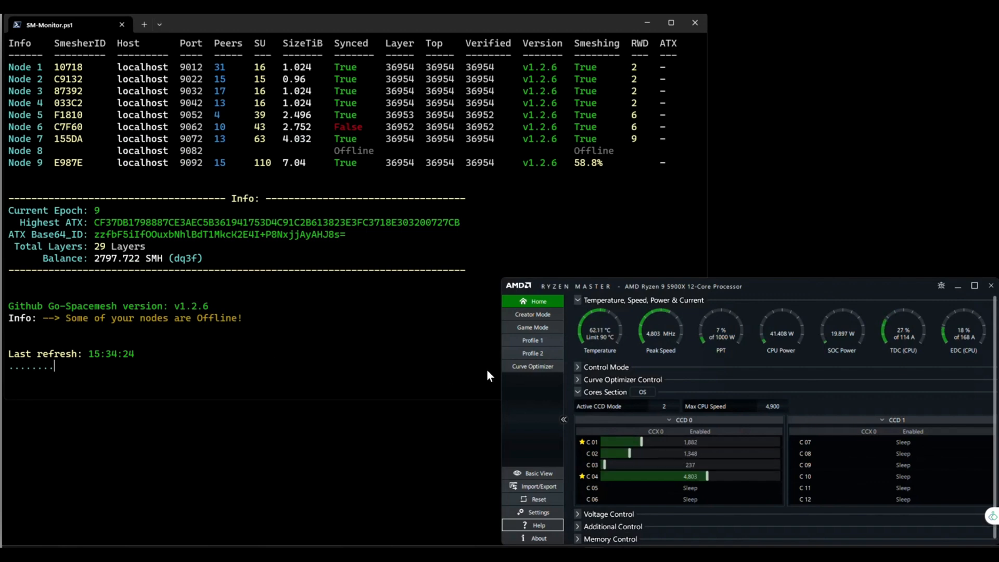